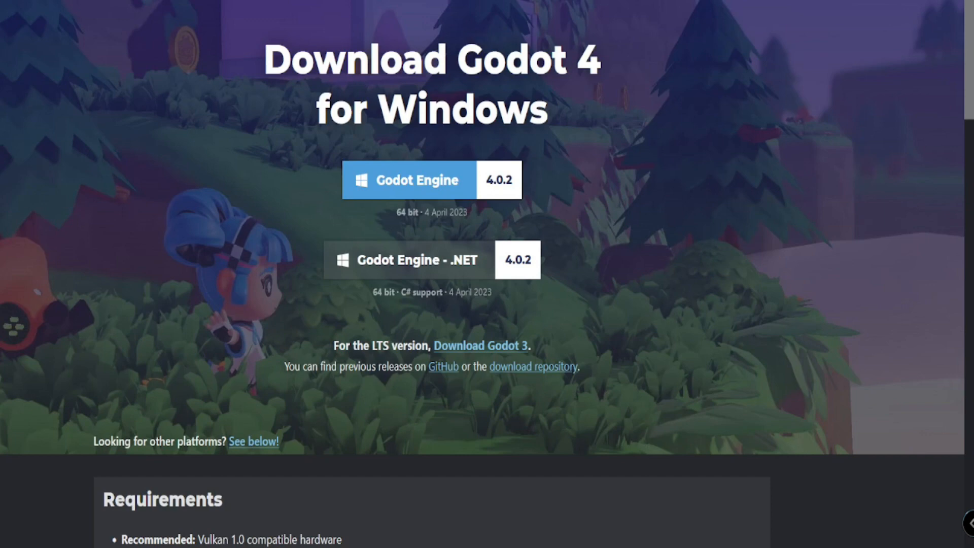
# - Review the Windows download page, then confirm the DemoFor Youtube folder for the new project
pyautogui.scroll(-3)
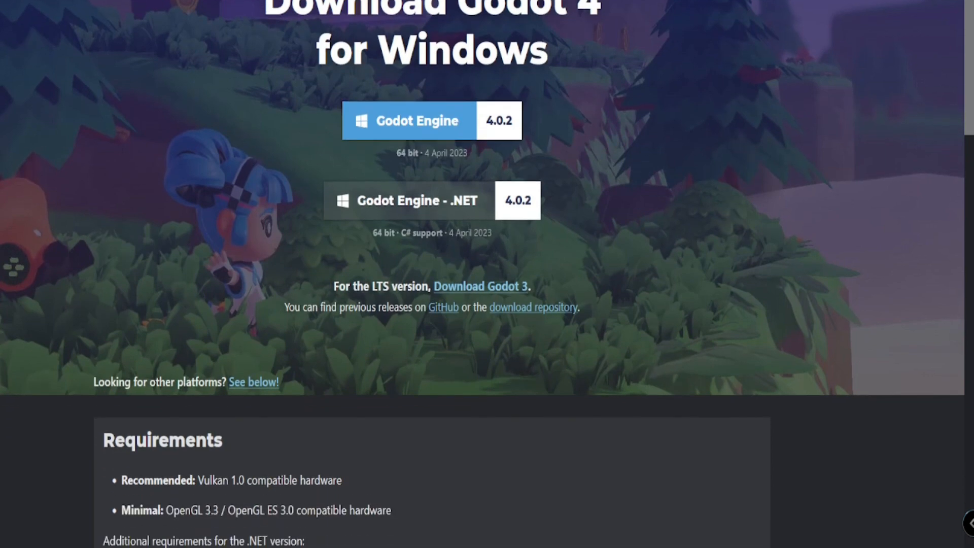
pyautogui.scroll(-3)
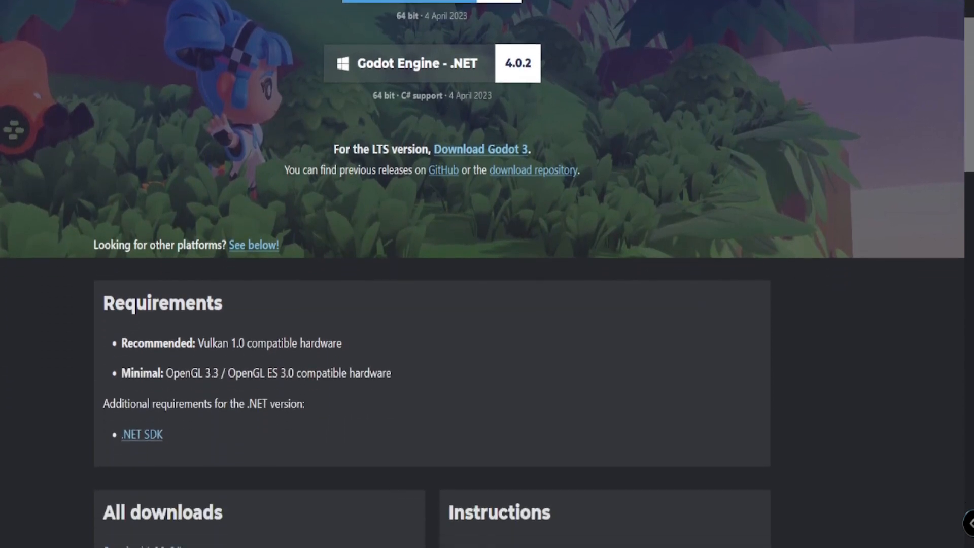
pyautogui.scroll(-3)
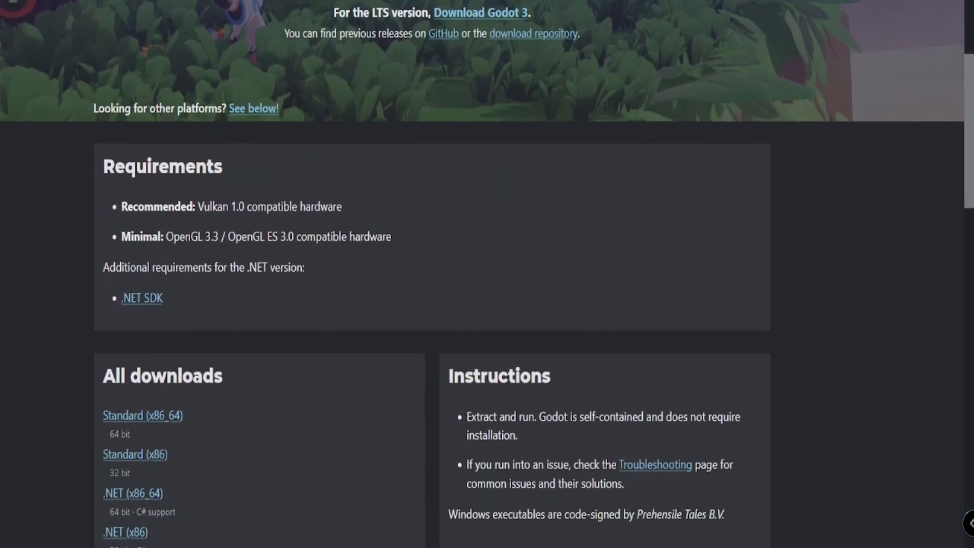
pyautogui.scroll(-3)
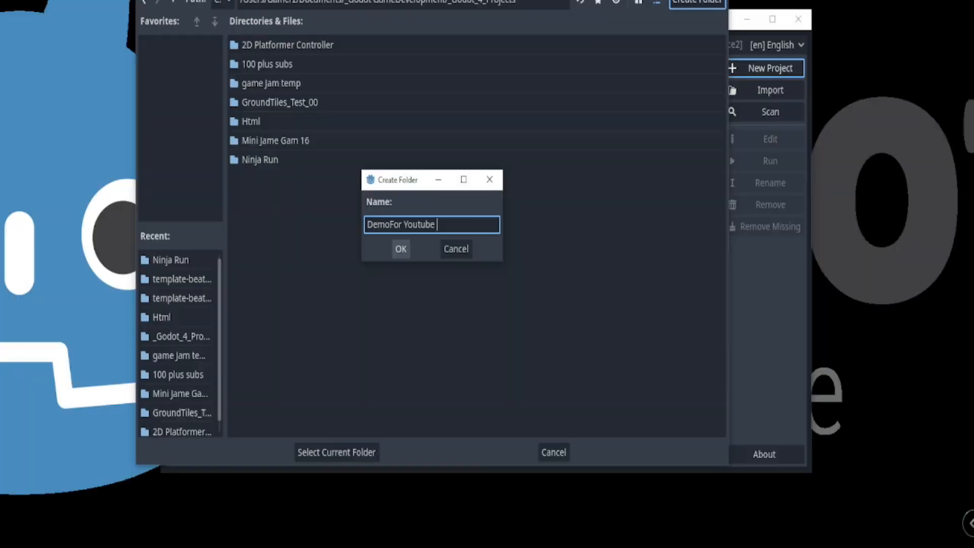
pyautogui.click(401, 248)
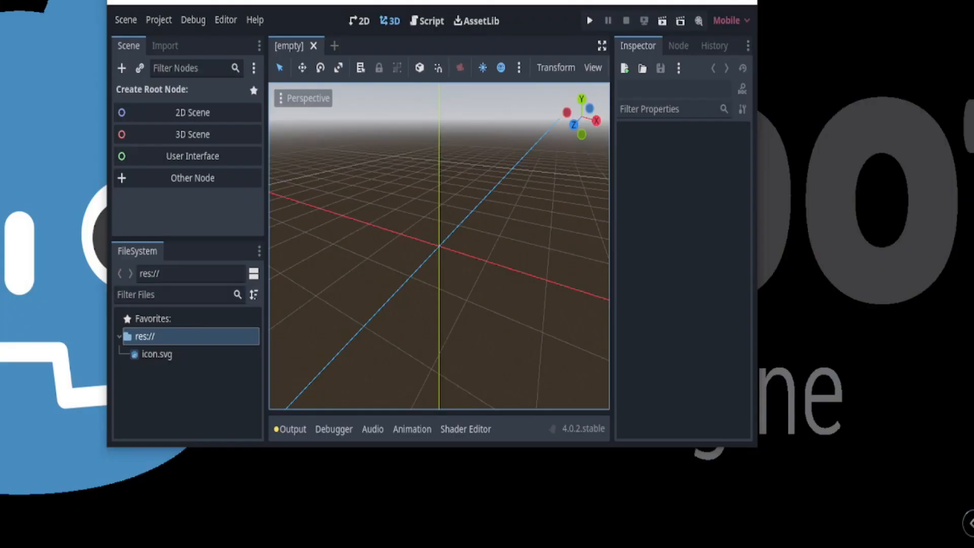
# - Create a 2D Scene root with duplicated Sprite2D icons and an Area2D using a Rectangle collision shape
pyautogui.click(359, 21)
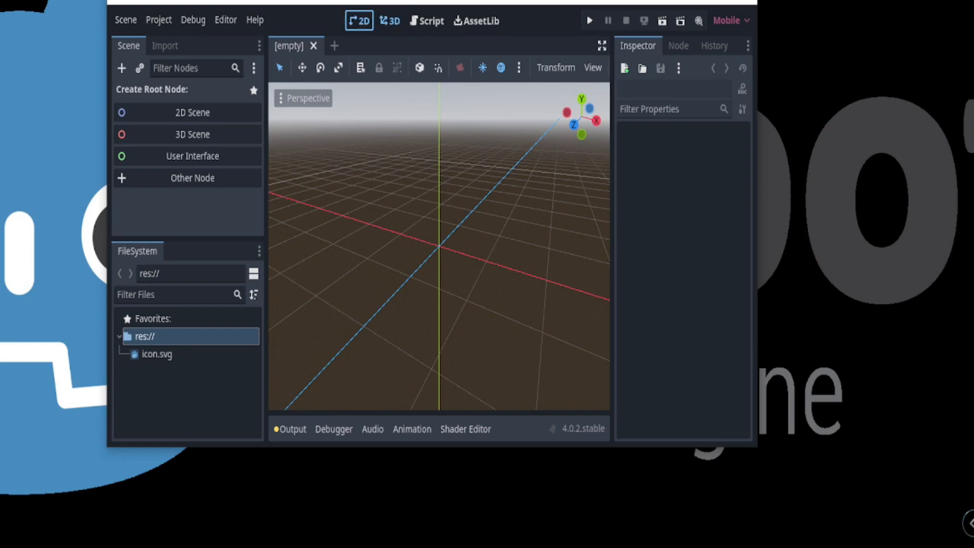
pyautogui.click(192, 113)
pyautogui.write('s')
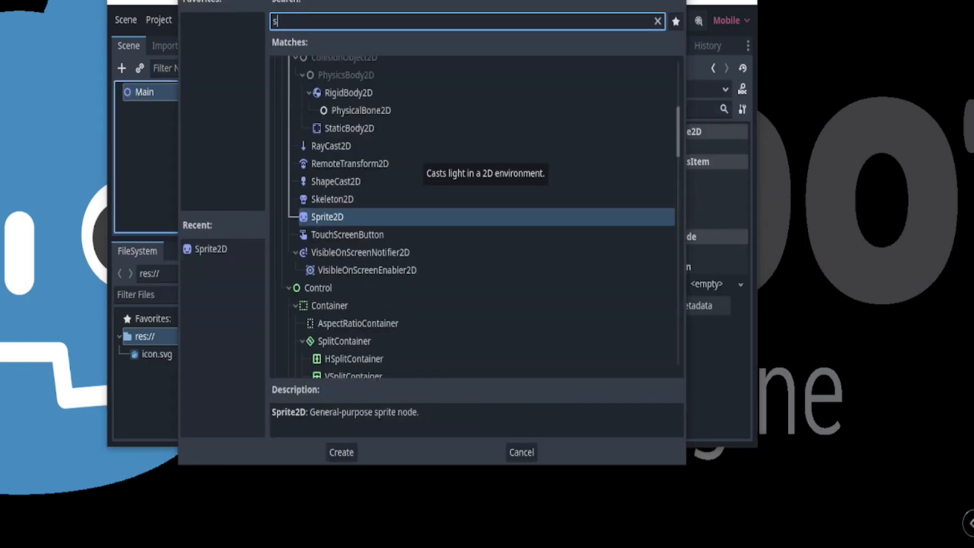
pyautogui.click(341, 451)
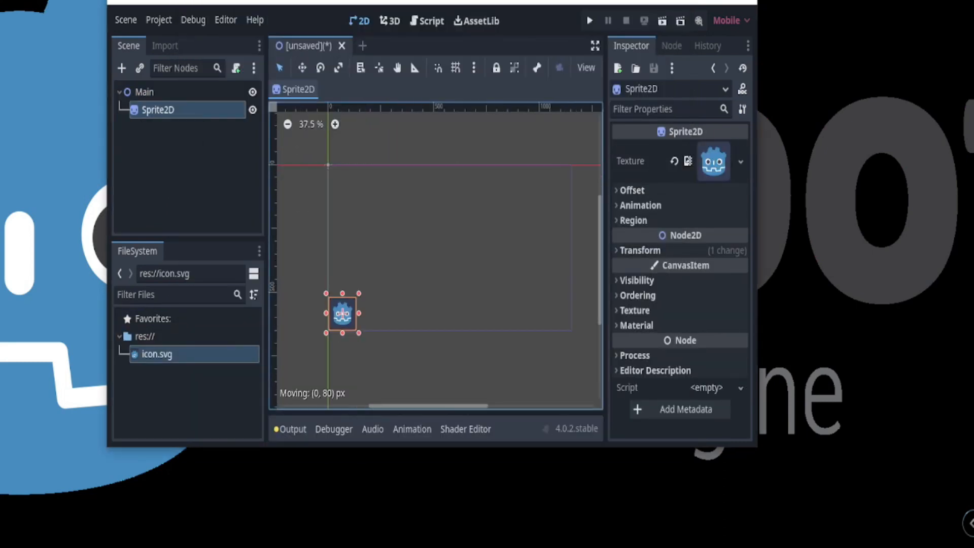
pyautogui.press('Ctrl+D')
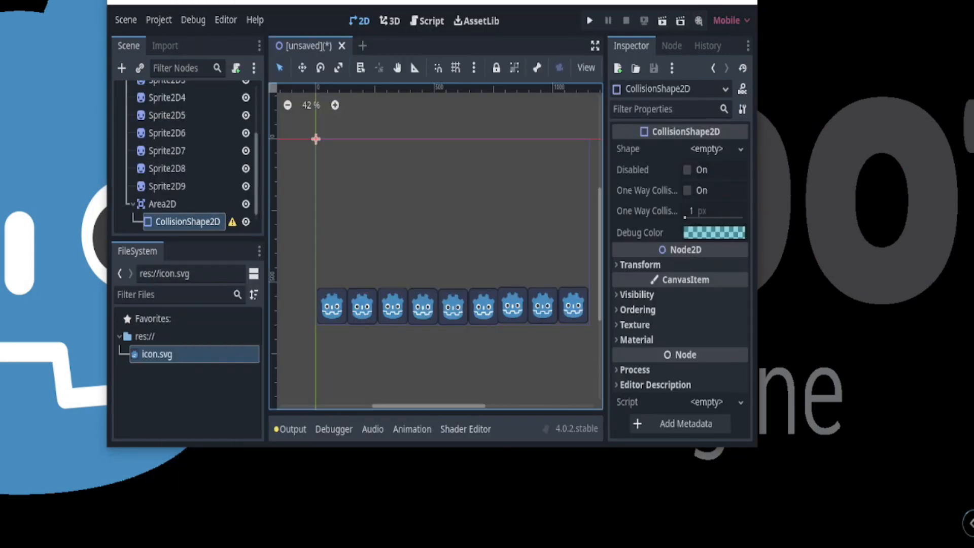
pyautogui.click(708, 148)
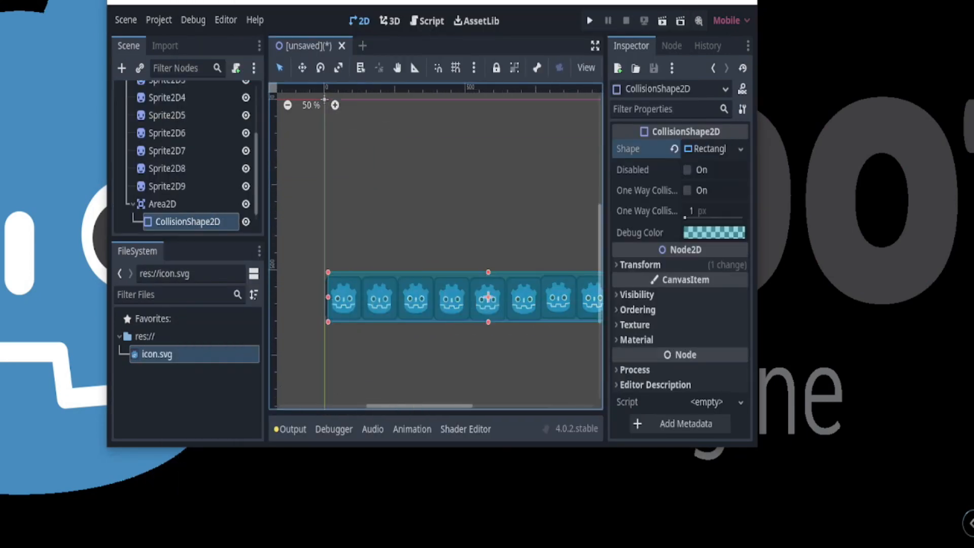
pyautogui.click(125, 19)
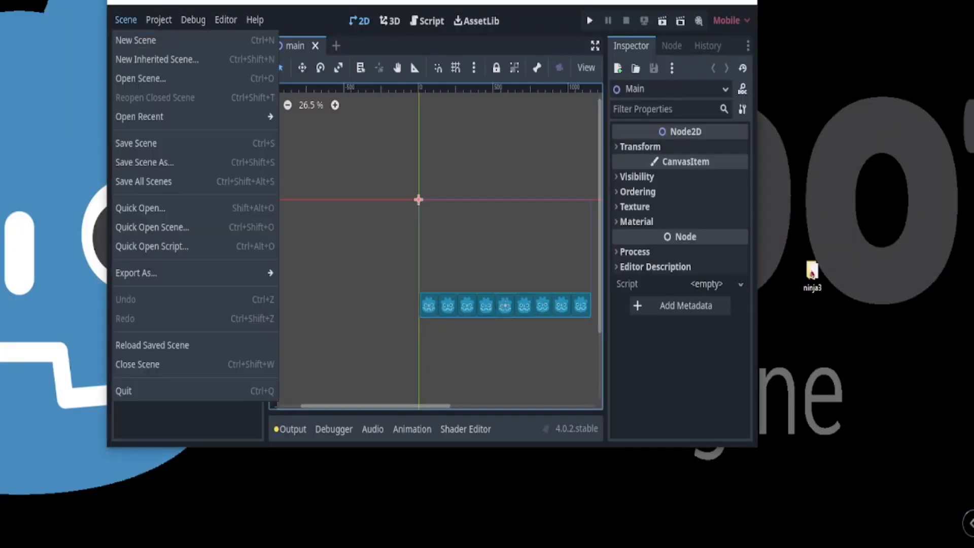
# - Look through the Debug and Scene menus after saving the scene as main.tscn
pyautogui.click(193, 19)
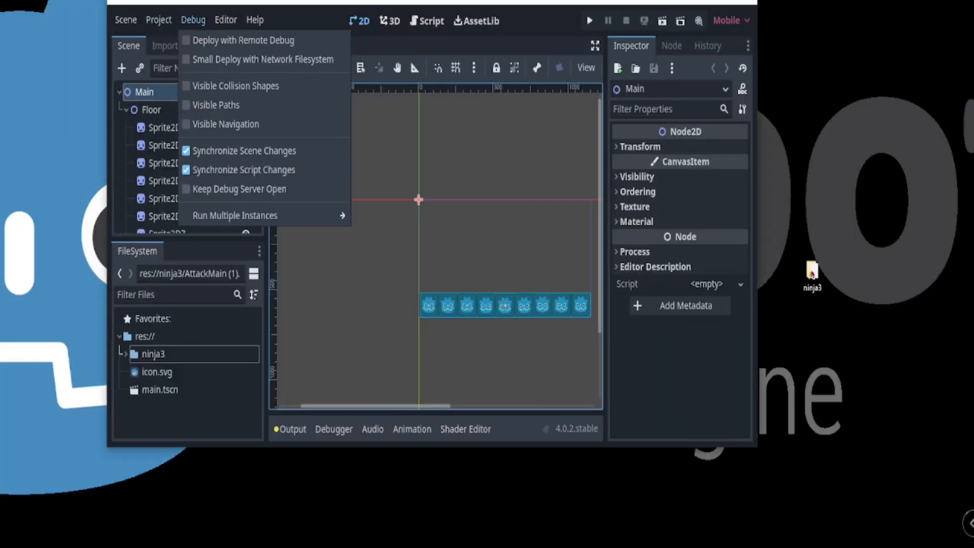
pyautogui.click(253, 20)
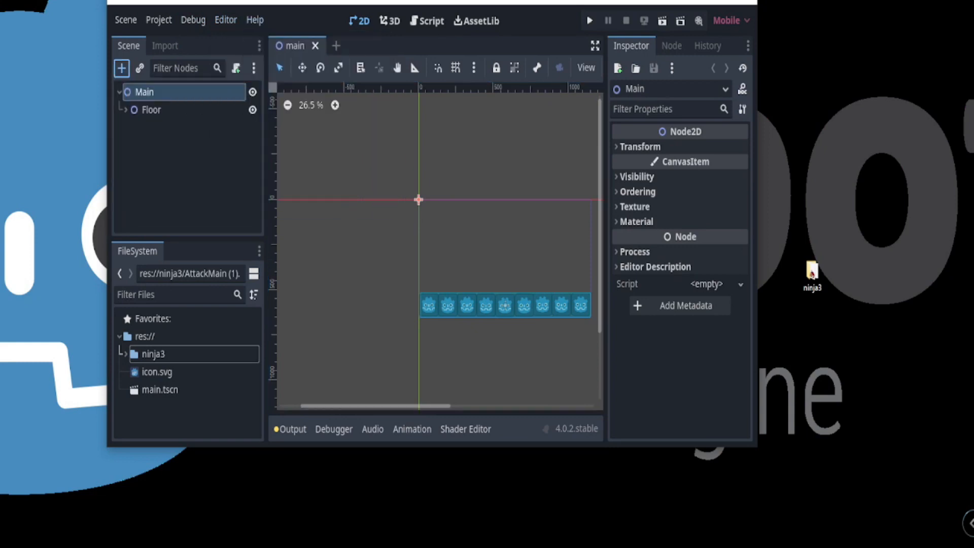
pyautogui.click(121, 68)
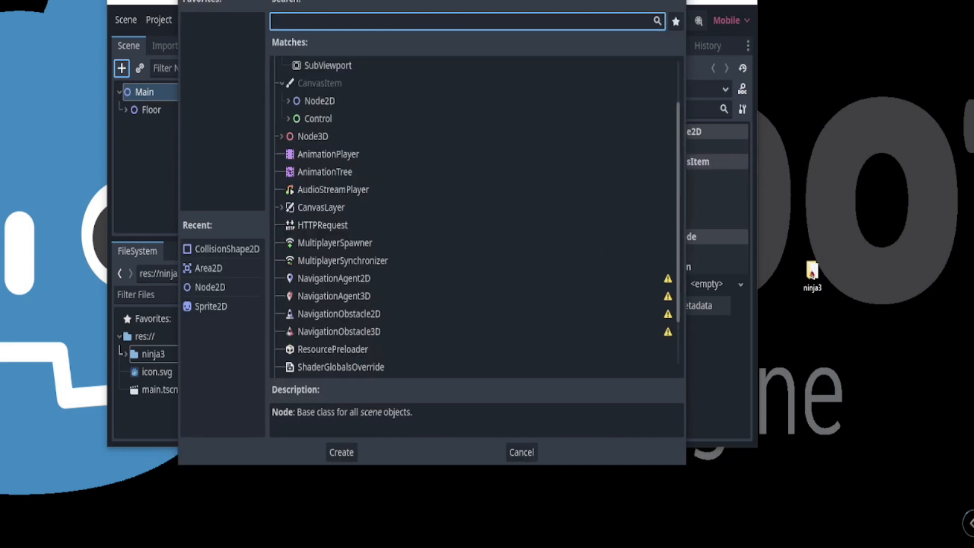
pyautogui.scroll(-3)
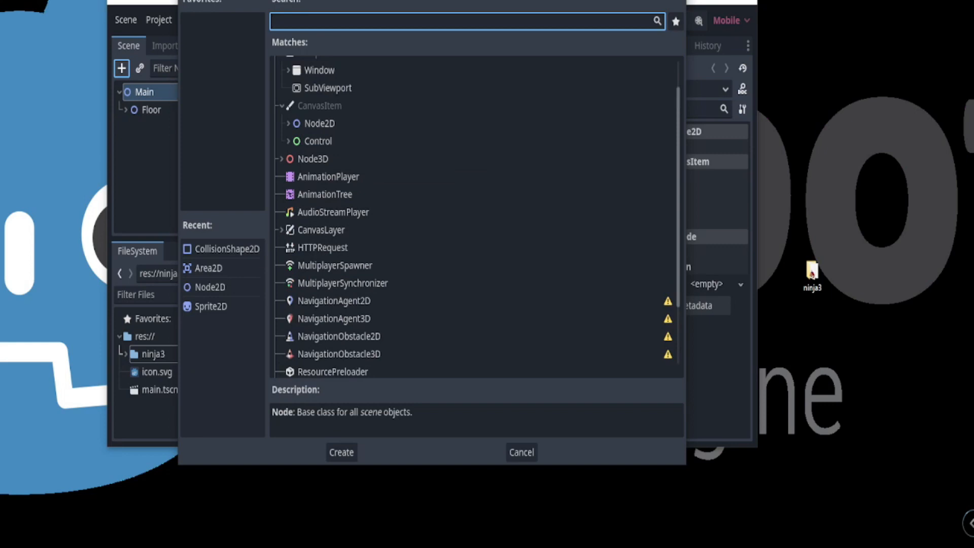
pyautogui.write('che')
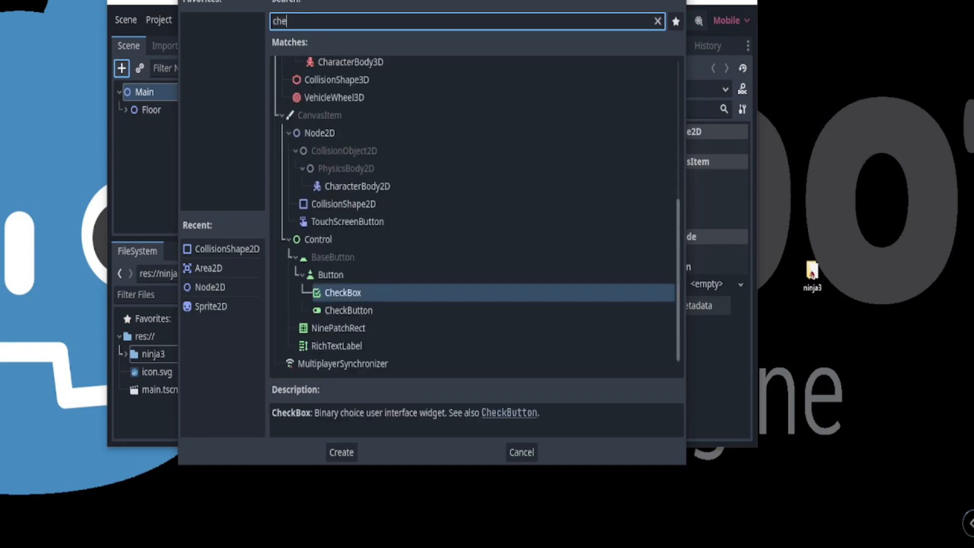
pyautogui.click(357, 185)
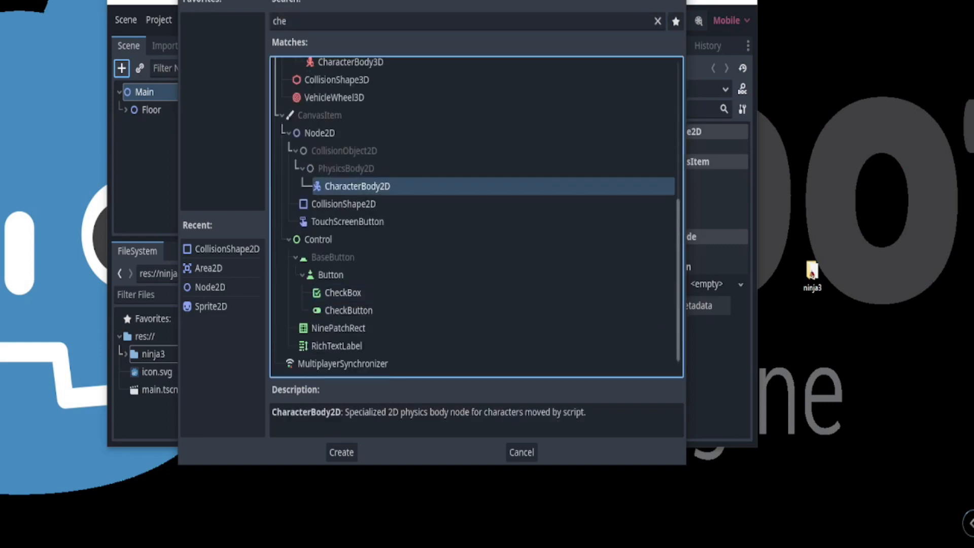
pyautogui.click(344, 204)
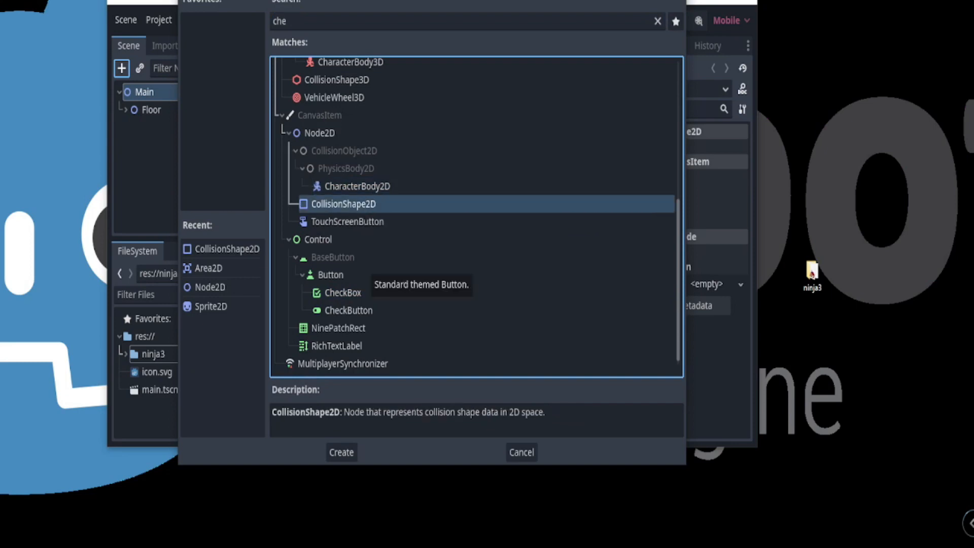
pyautogui.click(520, 451)
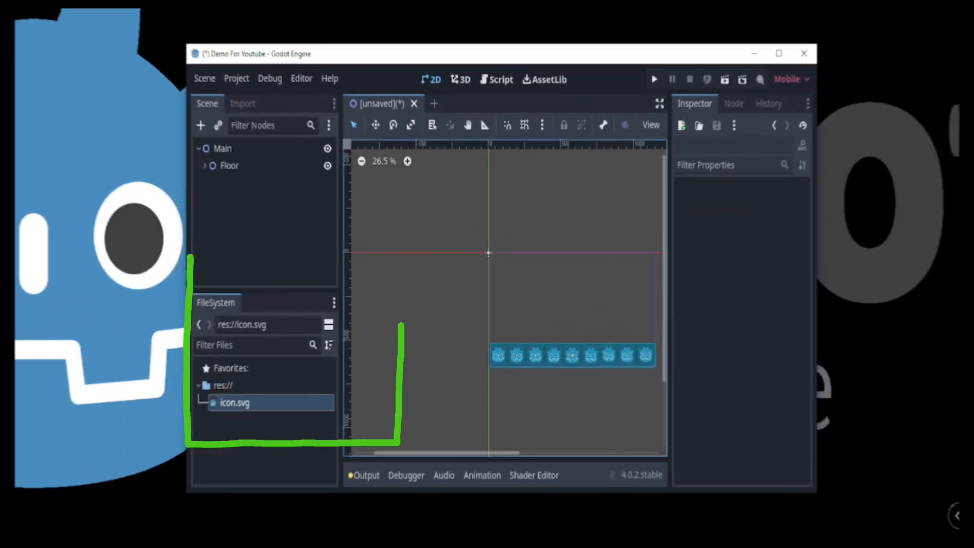
# - Make the FileSystem dock a floating window and move it to the left of the editor
pyautogui.click(333, 302)
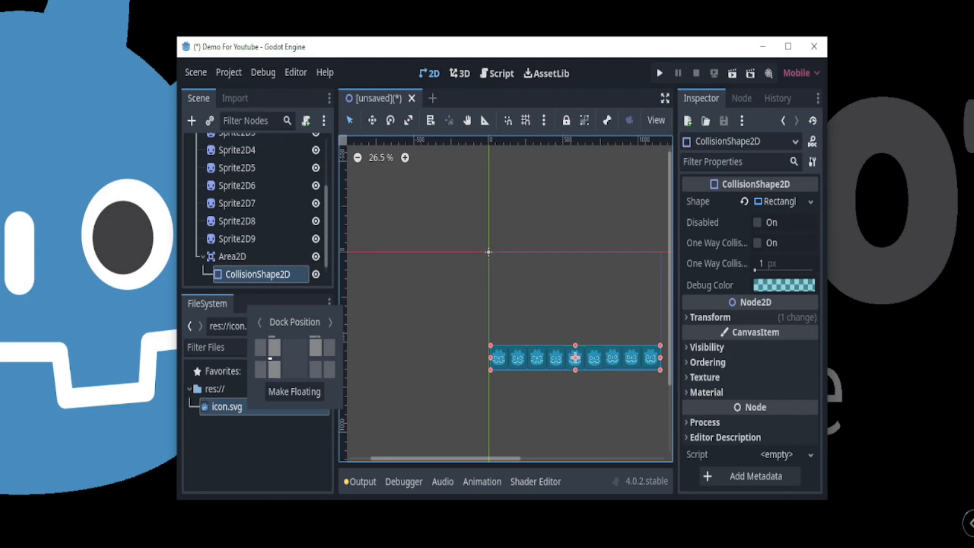
pyautogui.click(294, 392)
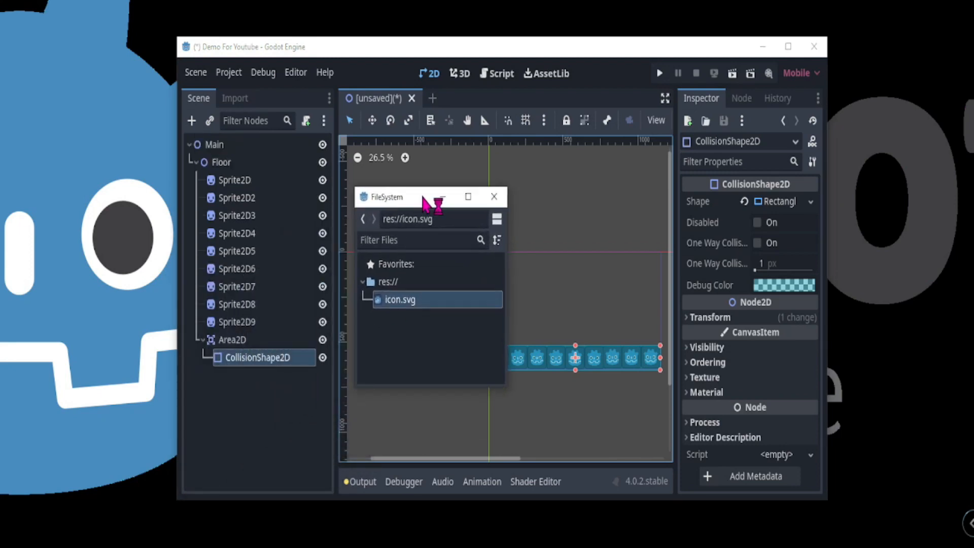
pyautogui.moveTo(385, 197); pyautogui.dragTo(23, 174)
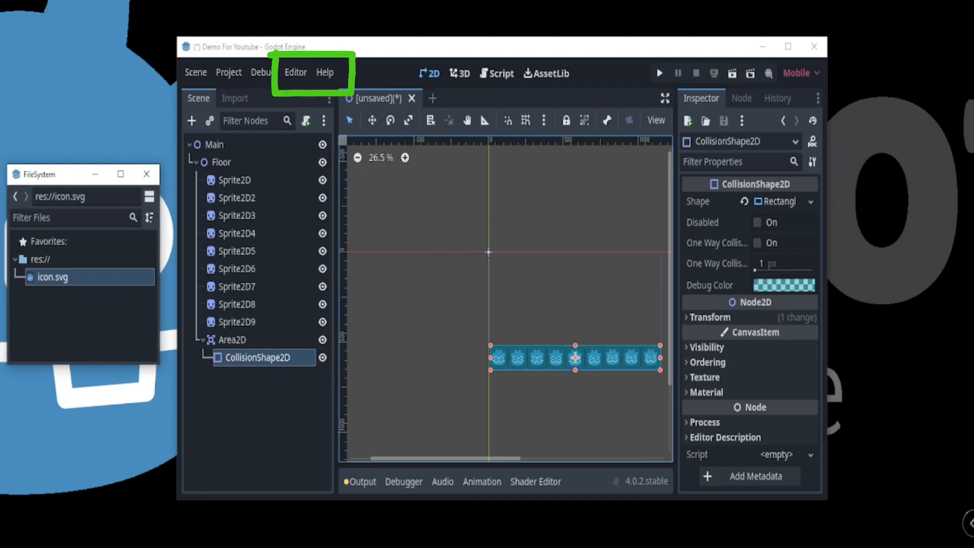
pyautogui.click(295, 72)
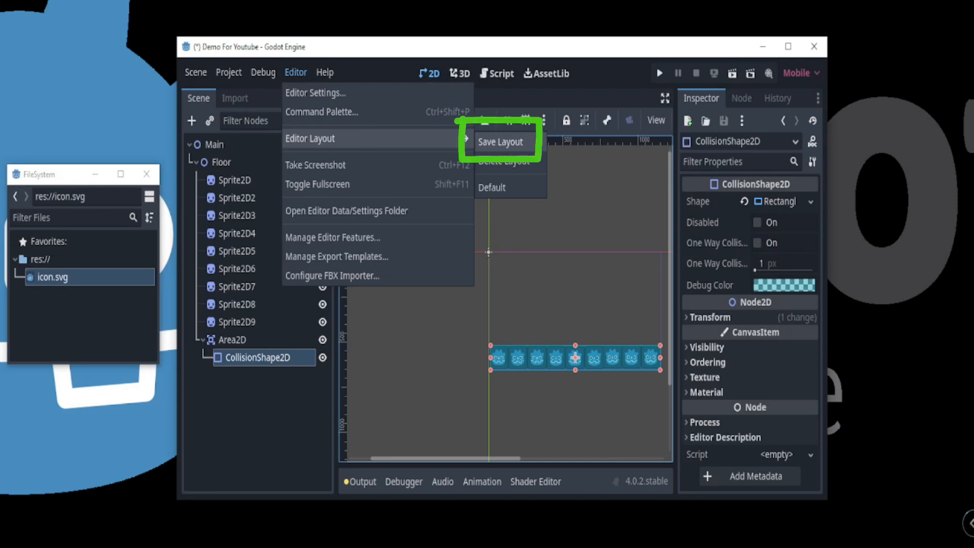
pyautogui.click(500, 141)
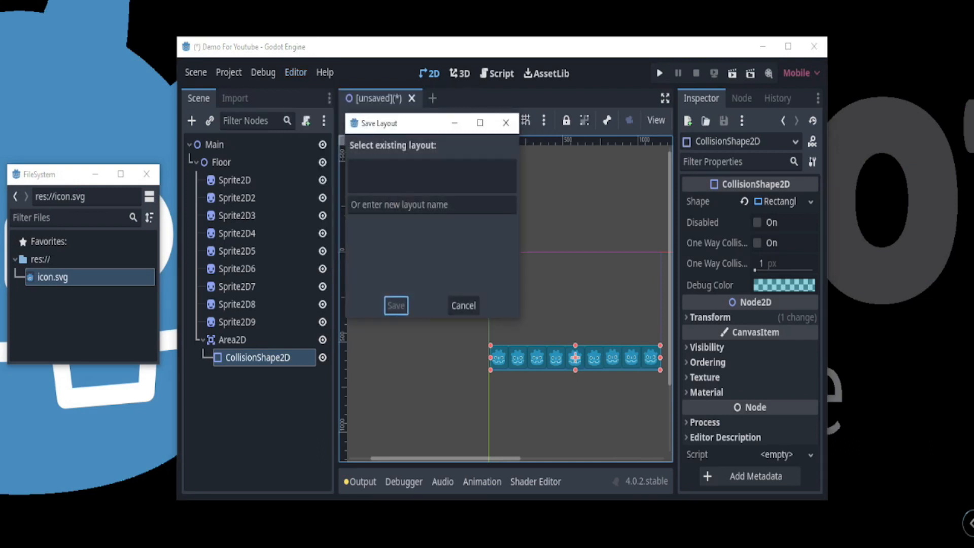
pyautogui.moveTo(506, 122)
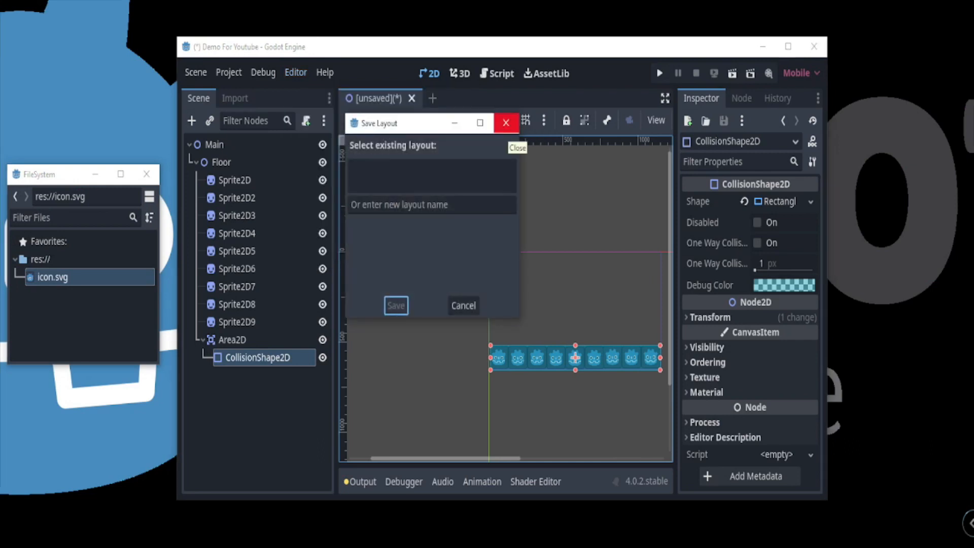
pyautogui.click(506, 123)
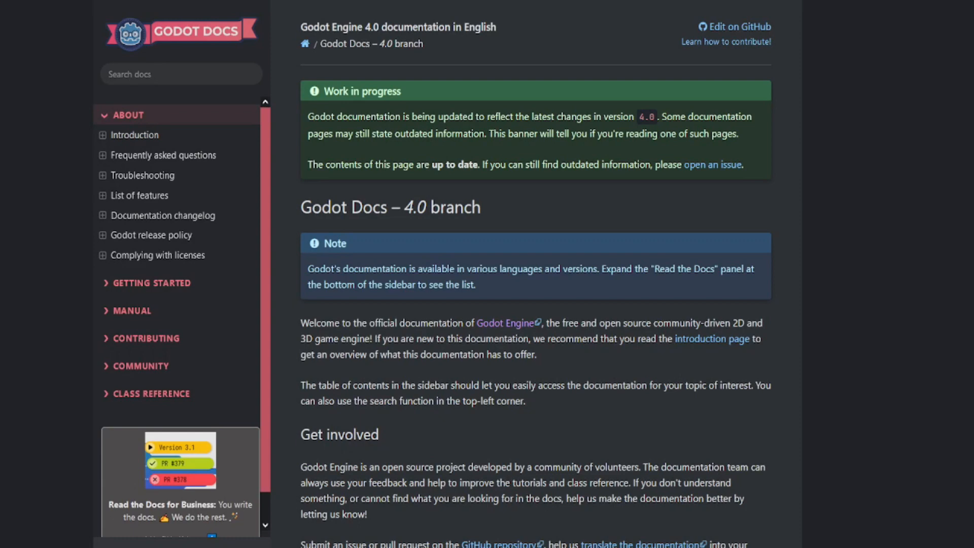
pyautogui.scroll(-3)
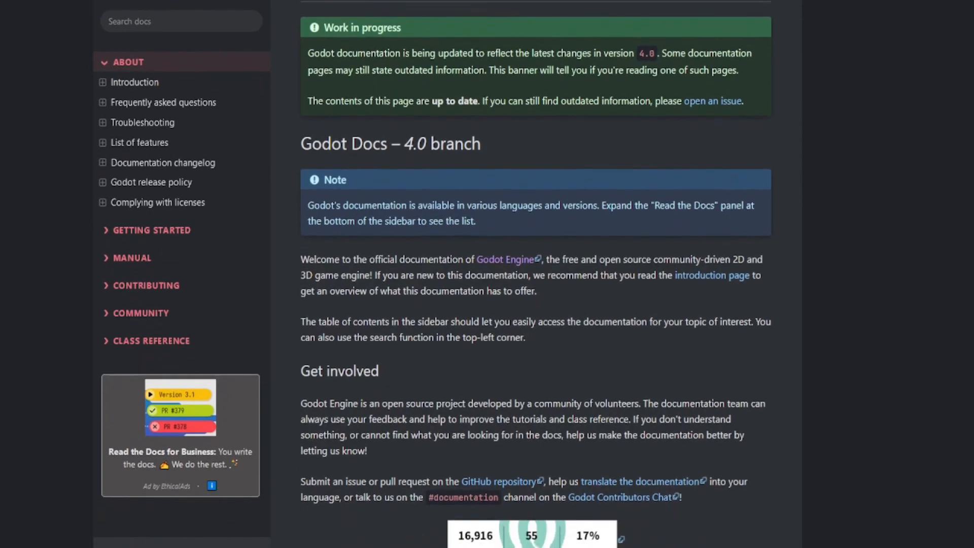
pyautogui.scroll(-3)
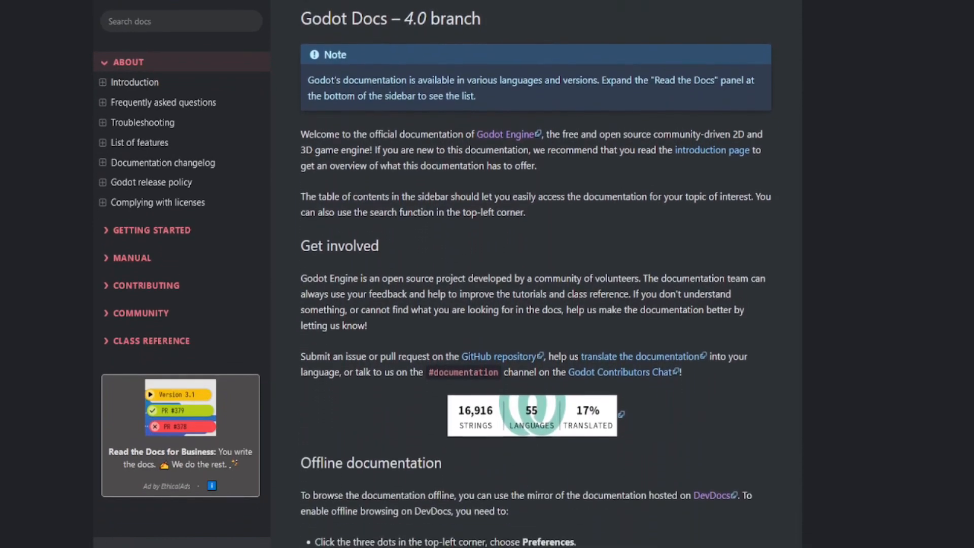
pyautogui.scroll(-3)
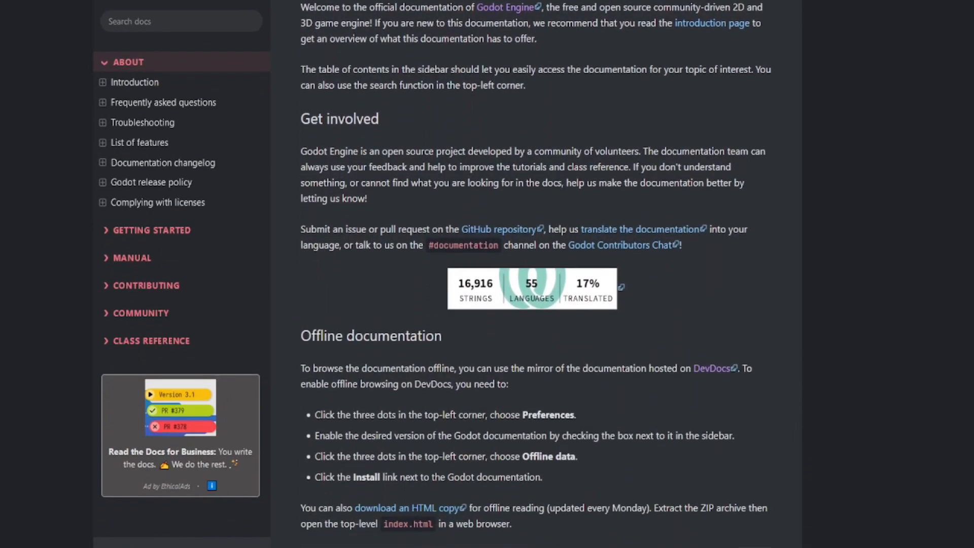
pyautogui.scroll(-3)
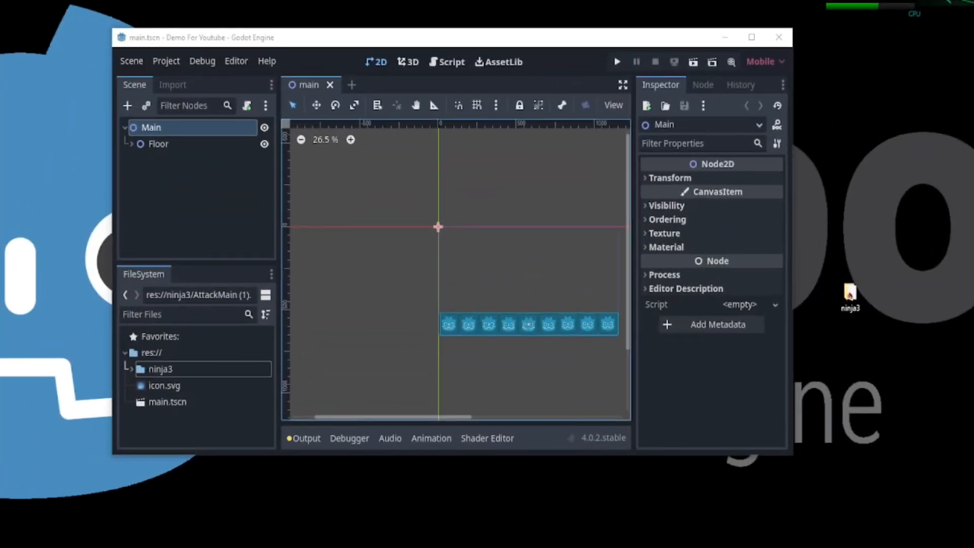
# - Create a new empty scene from the Scene menu
pyautogui.click(131, 61)
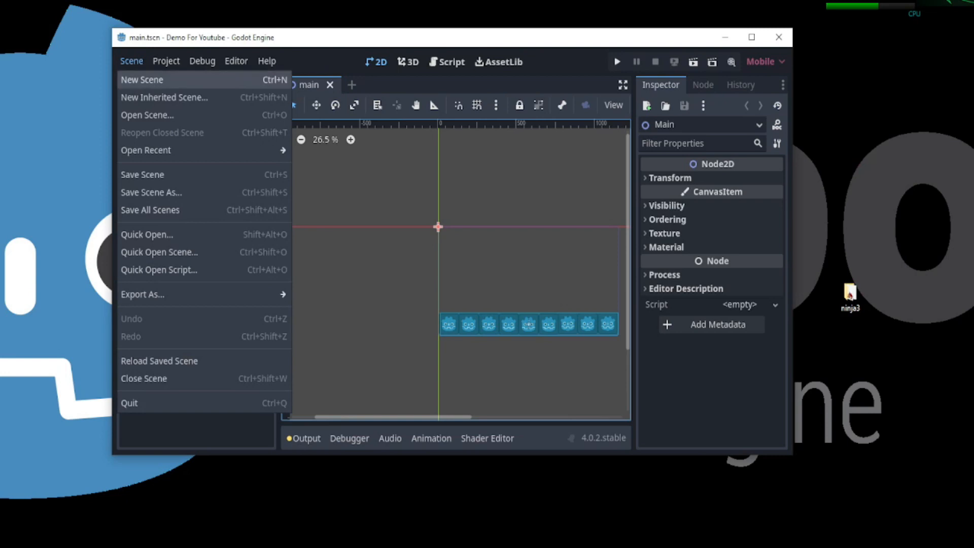
pyautogui.click(142, 80)
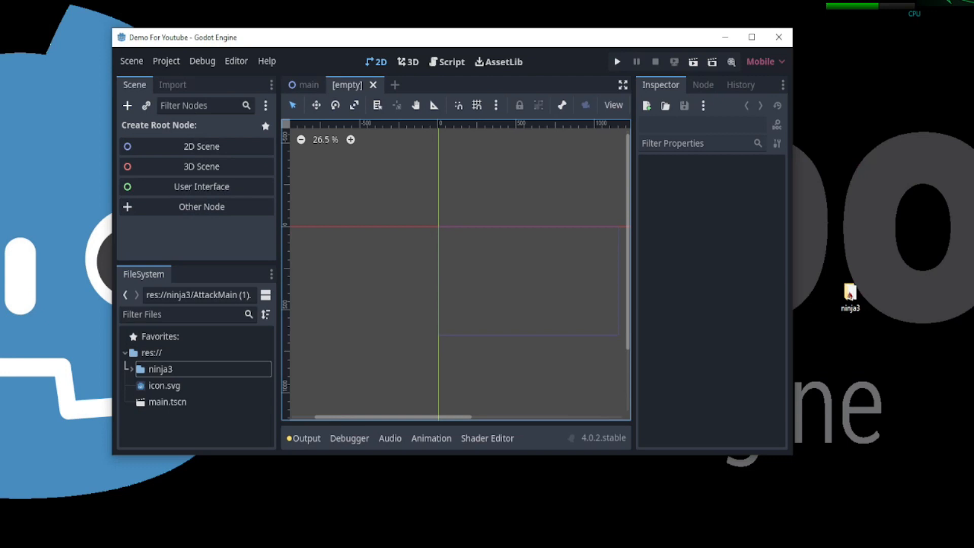
pyautogui.moveTo(128, 105)
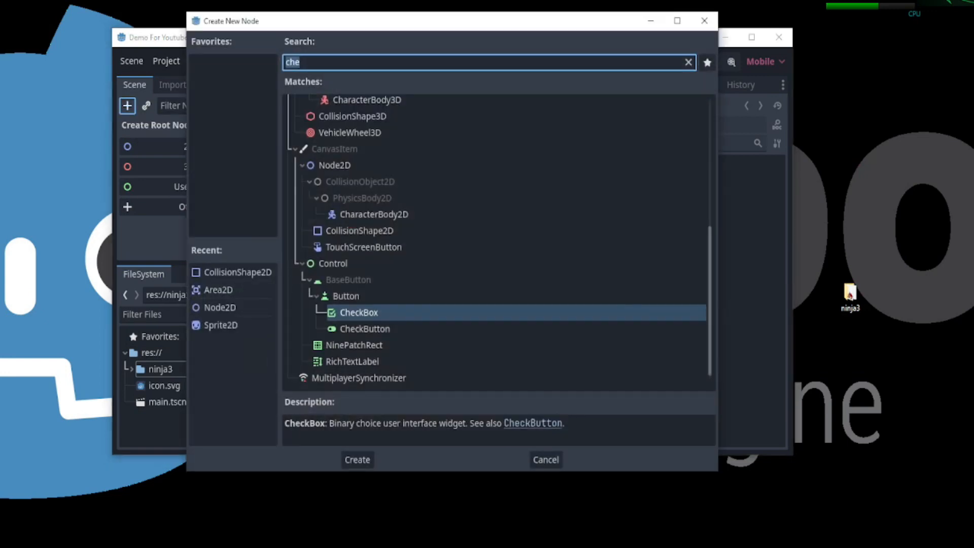
pyautogui.moveTo(334, 164)
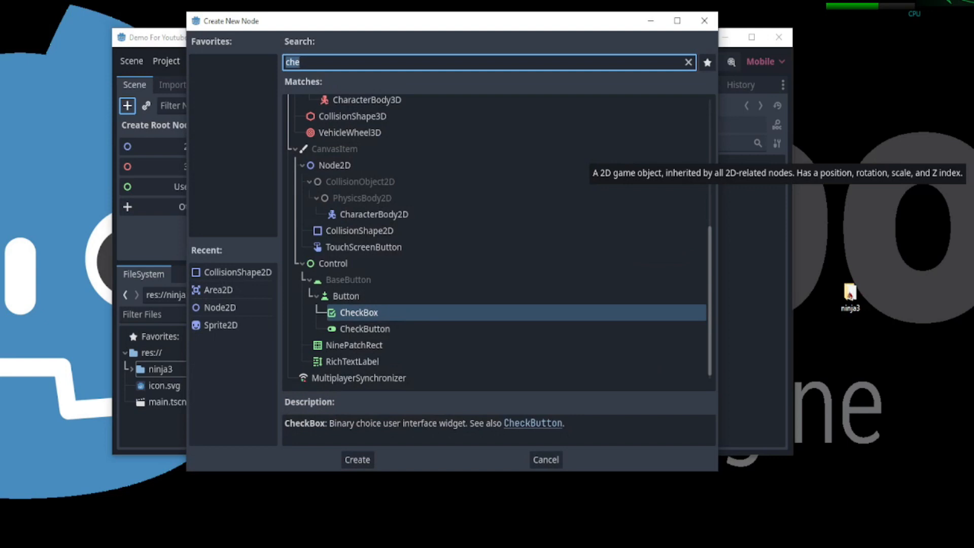
# - Search 'cha' in Create New Node and create a CharacterBody2D root node
pyautogui.click(688, 62)
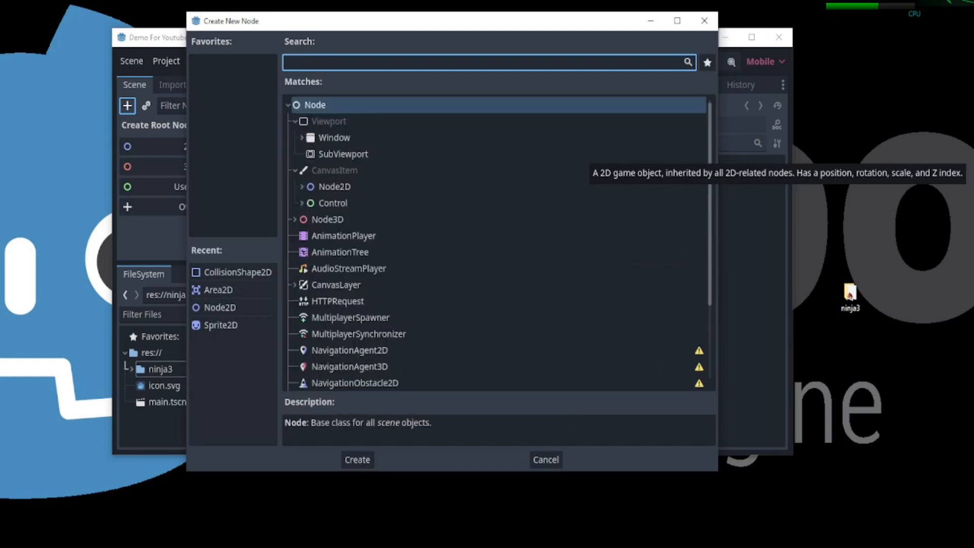
pyautogui.write('cha')
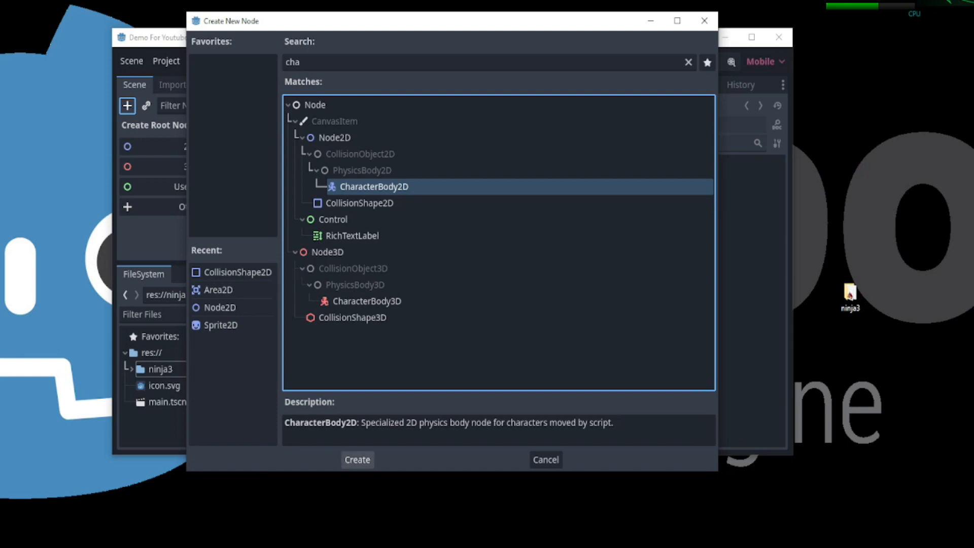
pyautogui.click(356, 460)
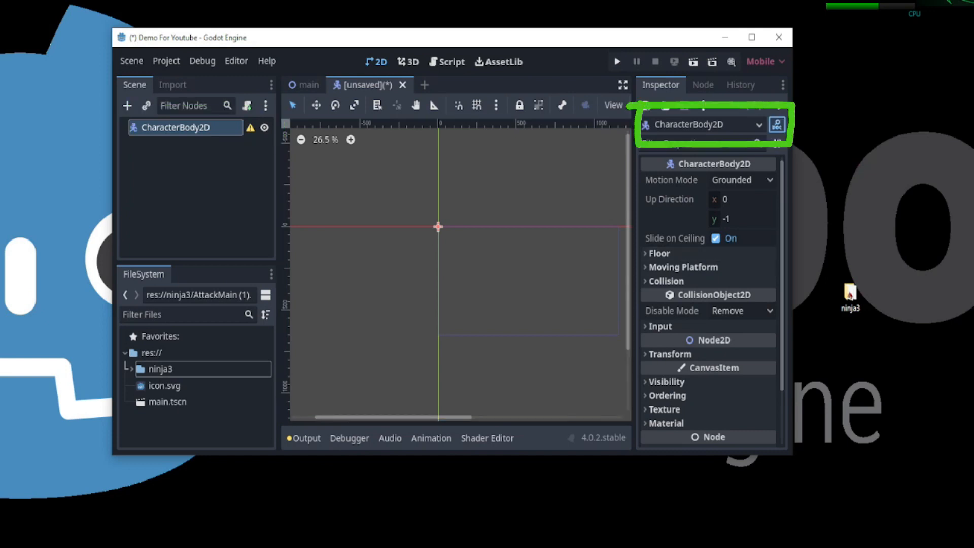
# - Read the built-in CharacterBody2D reference from its description down through tutorials and properties
pyautogui.click(776, 123)
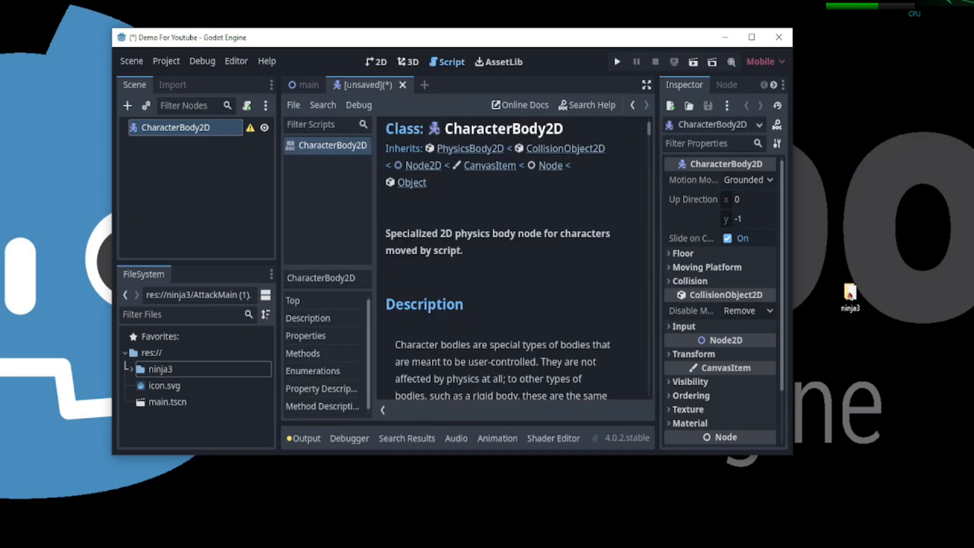
pyautogui.scroll(-3)
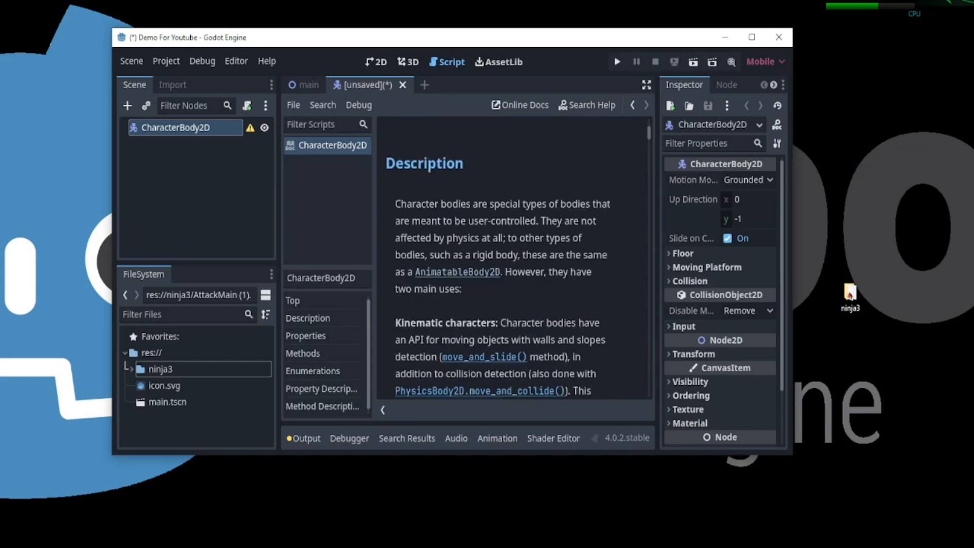
pyautogui.scroll(-3)
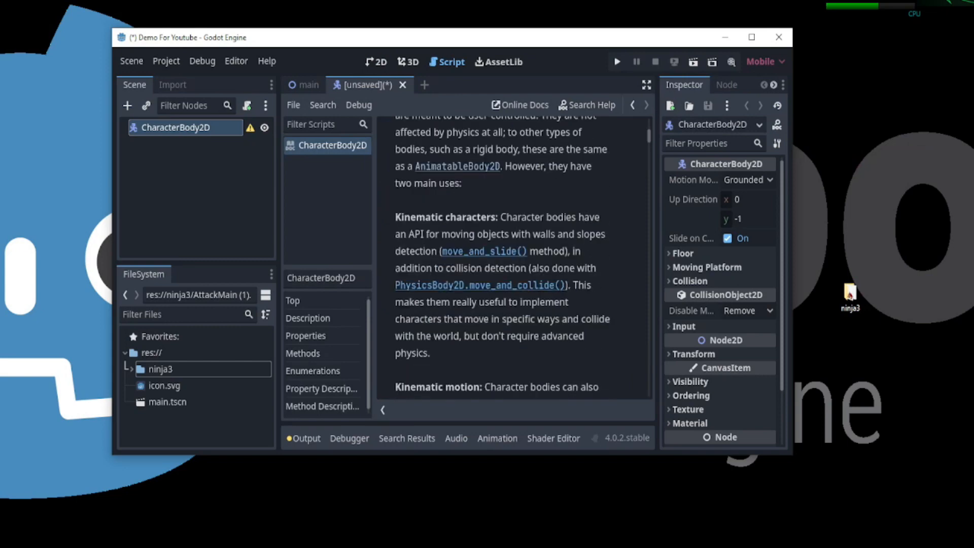
pyautogui.scroll(-3)
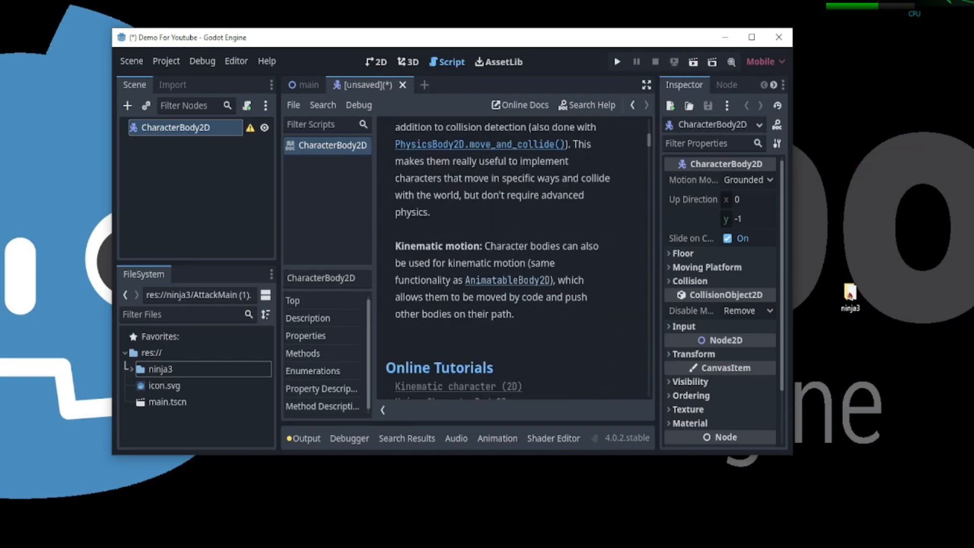
pyautogui.scroll(-3)
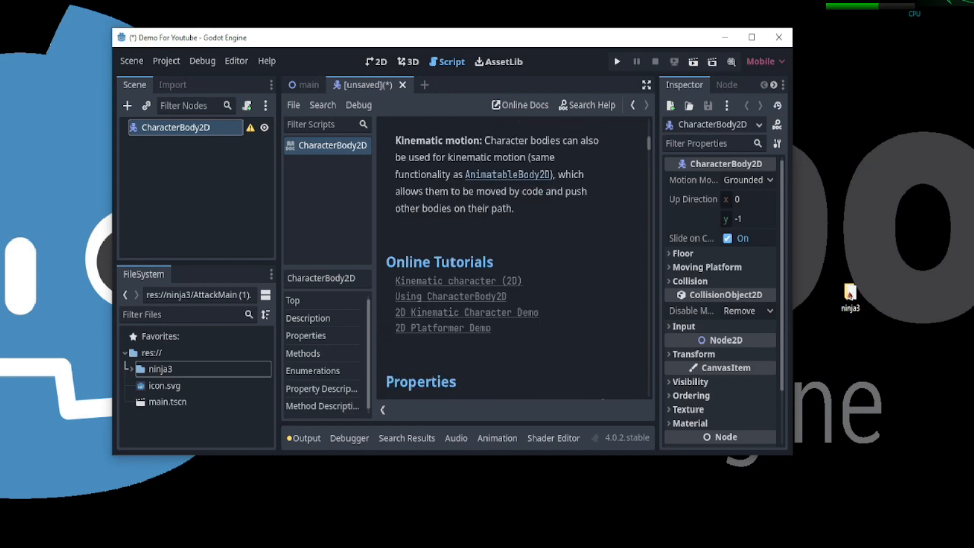
pyautogui.scroll(-3)
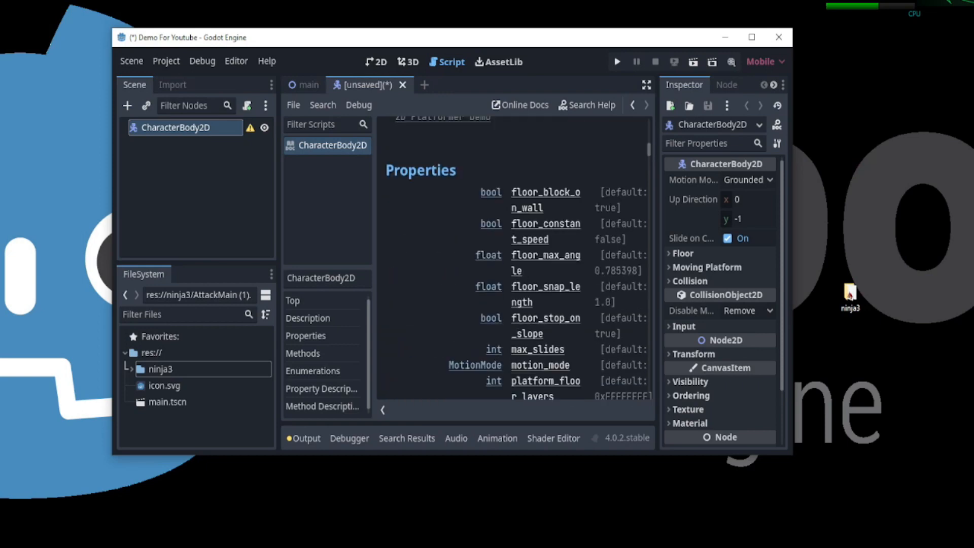
pyautogui.scroll(-3)
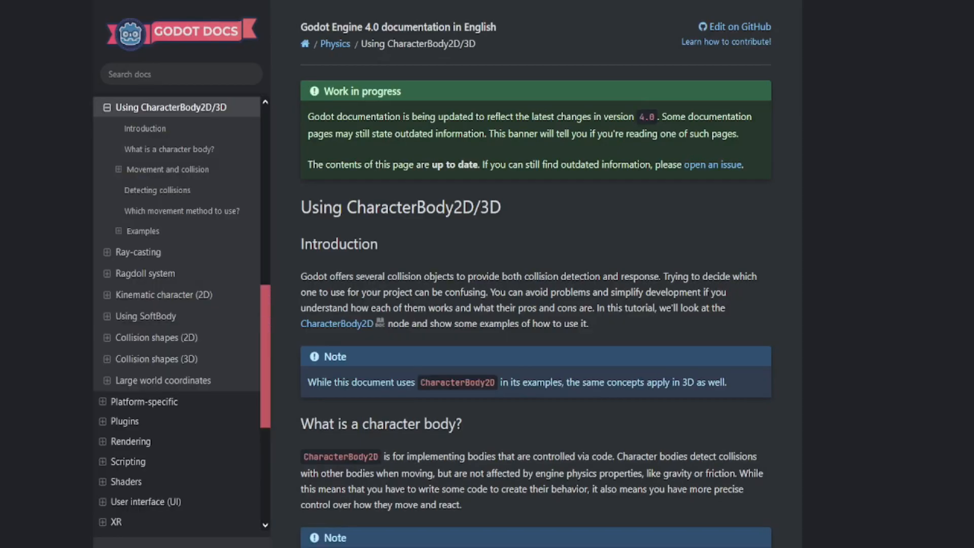
# - Search the Godot Docs for 'gdscript'
pyautogui.write('gdscript')
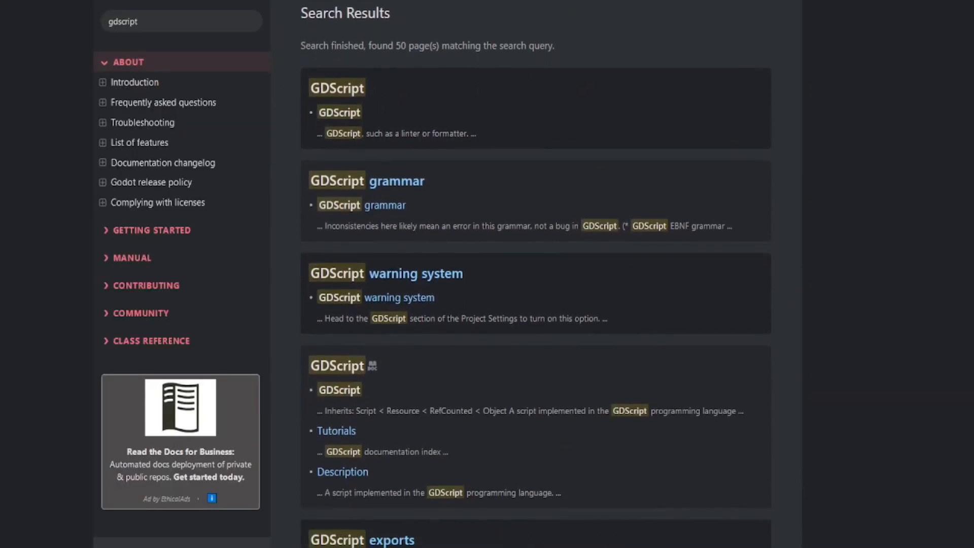
pyautogui.scroll(-3)
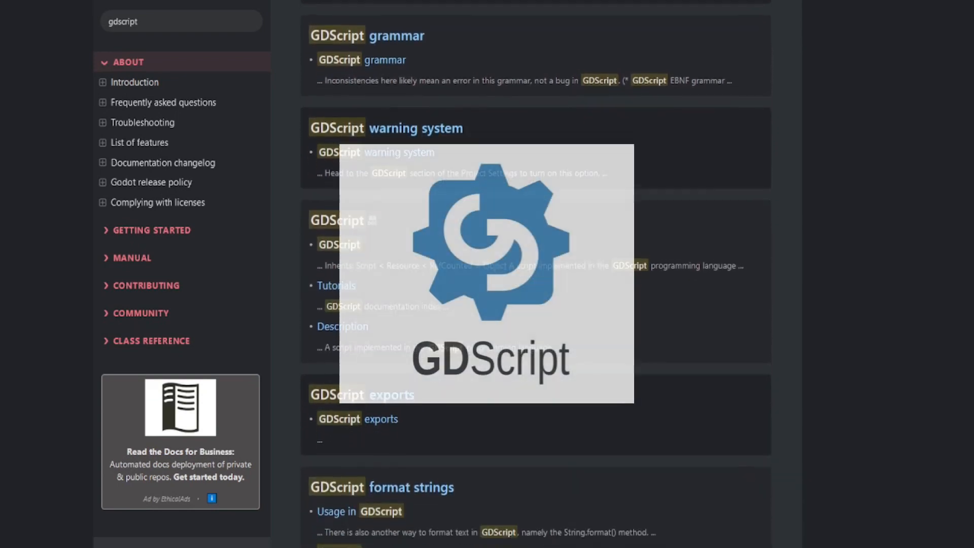
pyautogui.scroll(-3)
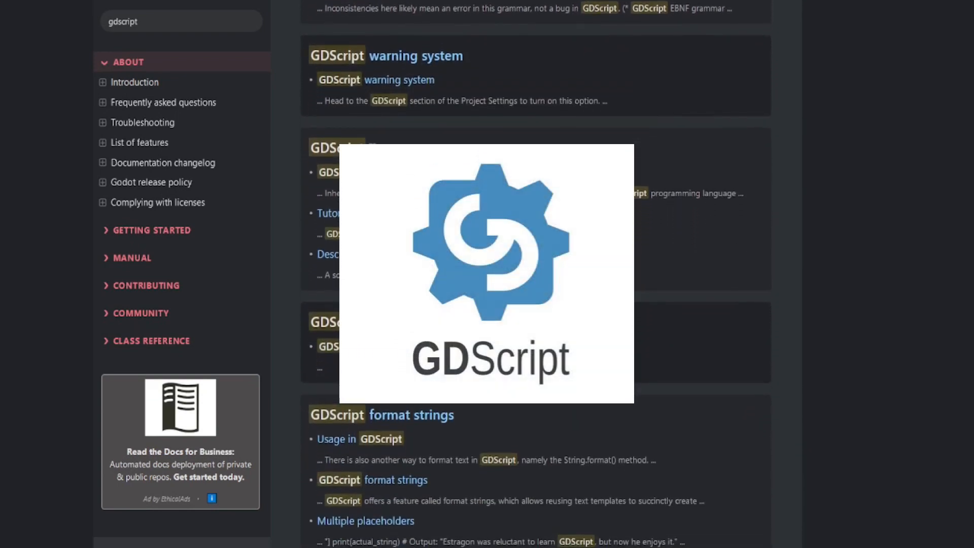
pyautogui.scroll(-3)
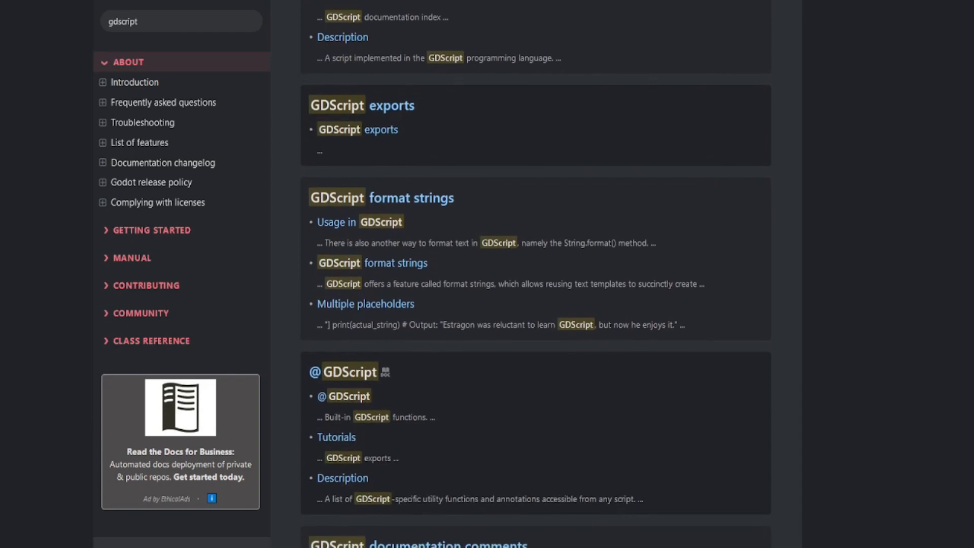
pyautogui.scroll(-3)
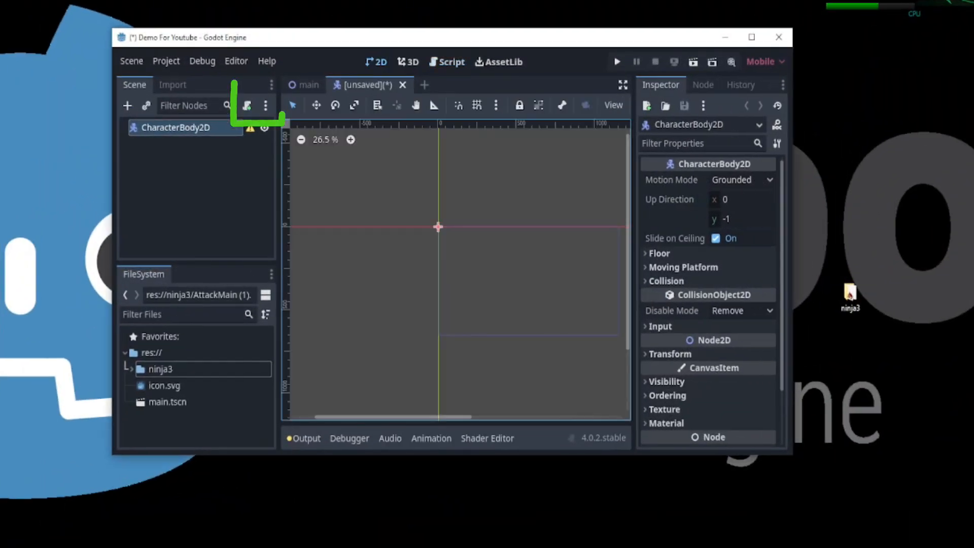
# - Attach a new res://Player2D.gd script using the CharacterBody2D: Basic Movement template
pyautogui.click(245, 105)
pyautogui.write('res://Player2D.gd')
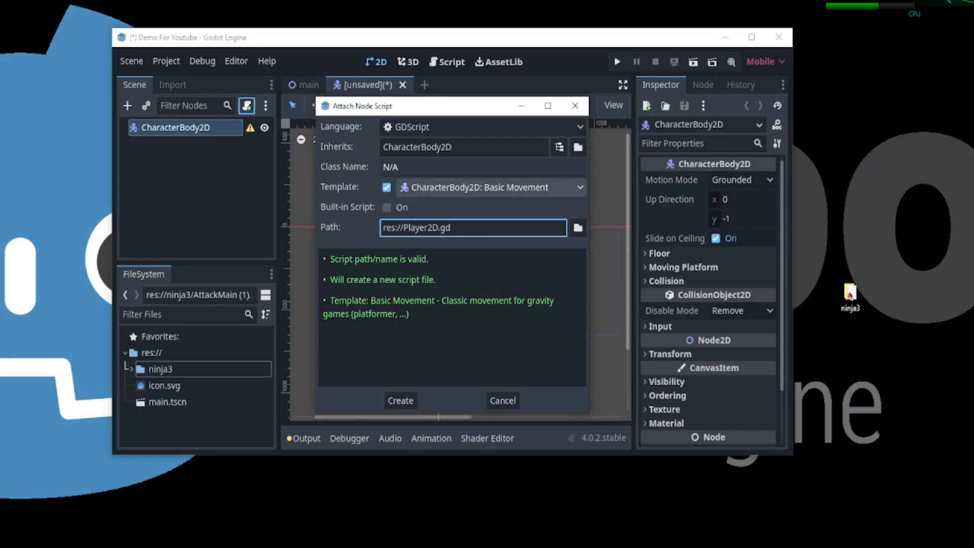
pyautogui.click(399, 400)
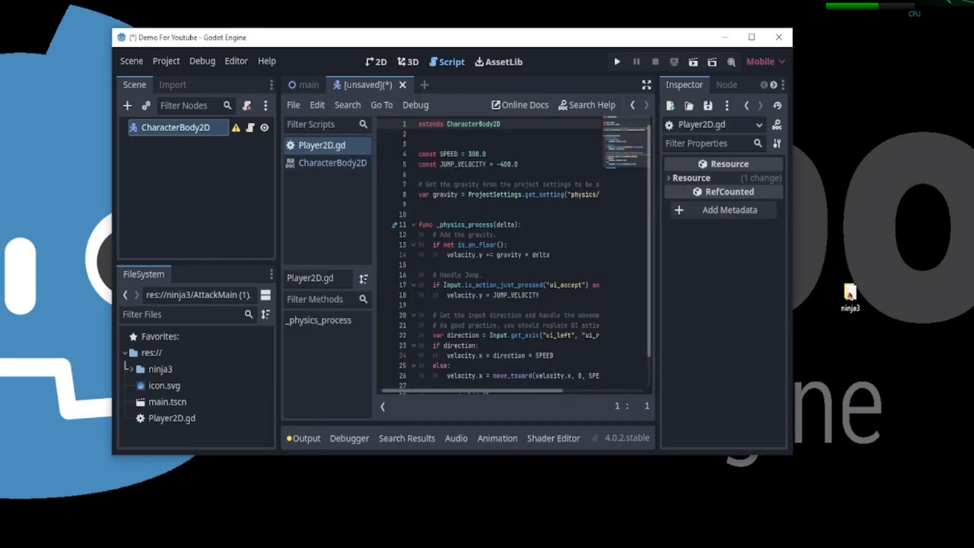